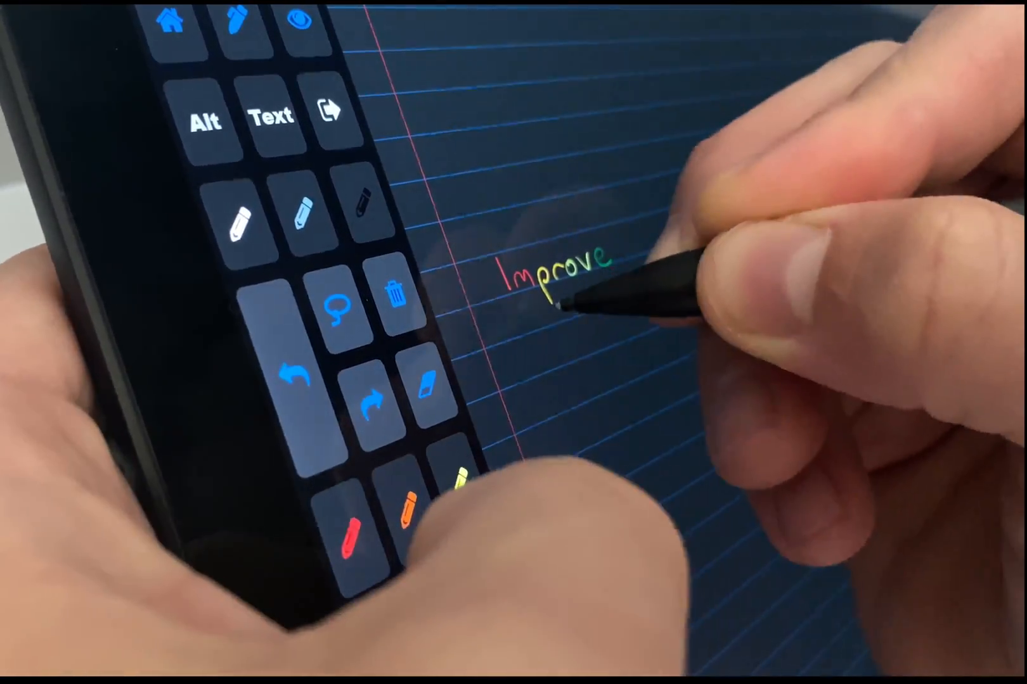
Handwrite 'Improve' and 'Art' beside the yellow arrow in coloured ink.
drag(550, 334, 615, 347)
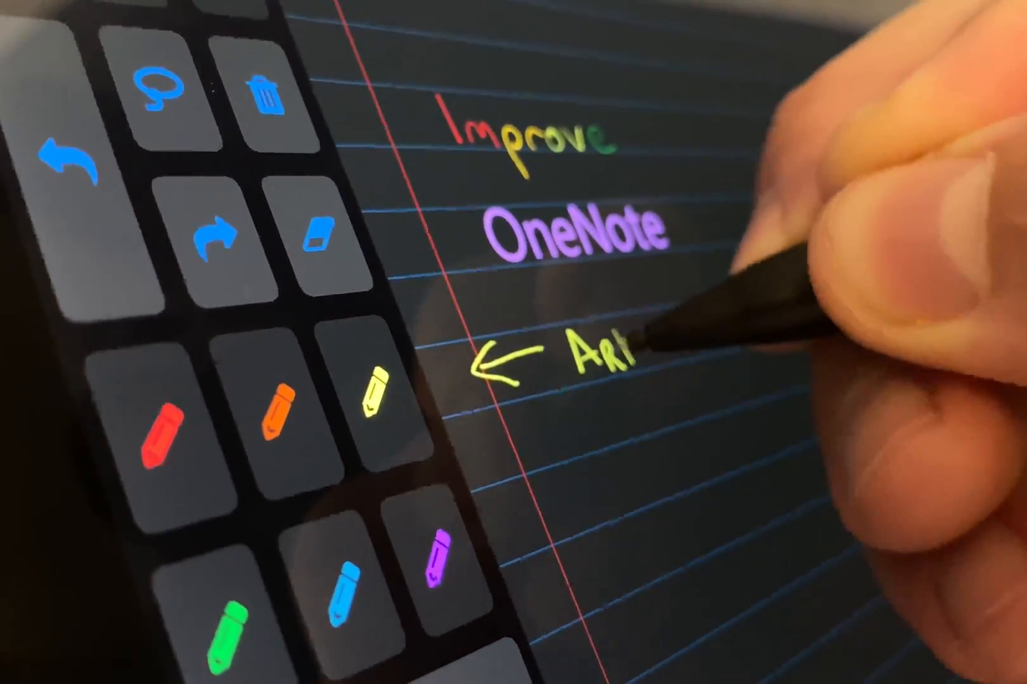
drag(603, 353, 720, 328)
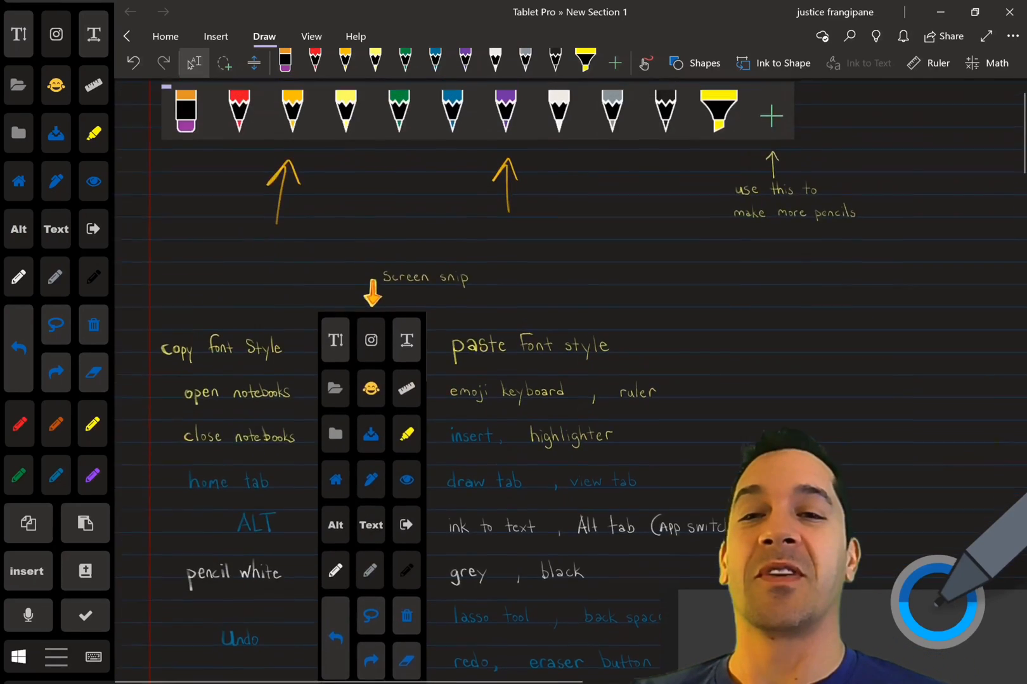
Scroll down to the Right click / Save to Desktop section beside the Surface Pro picture.
scroll(down, 3)
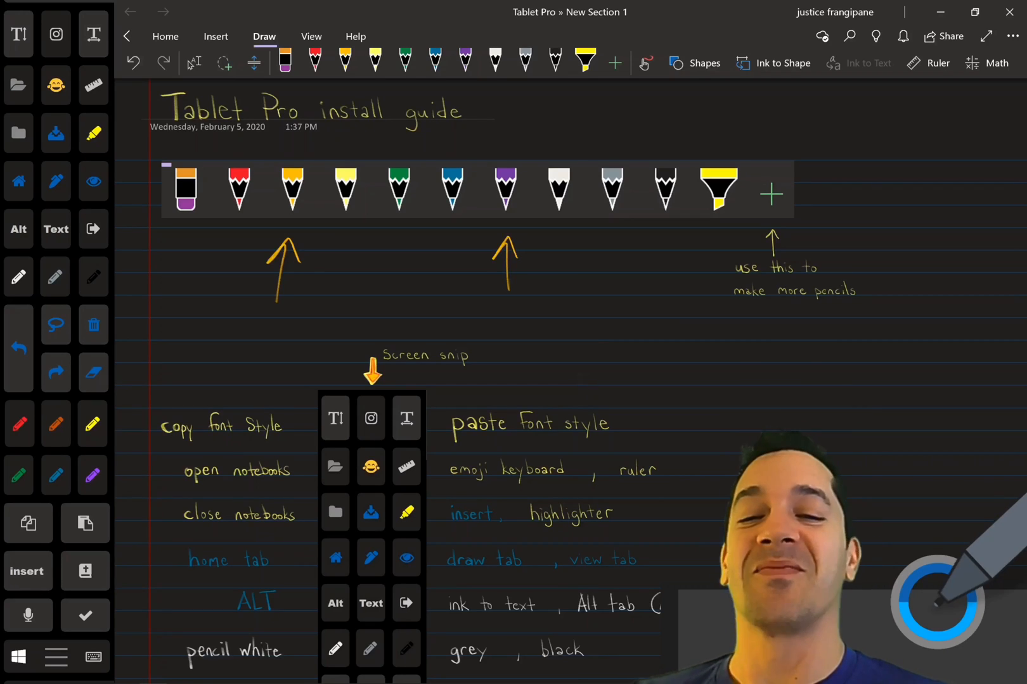
scroll(down, 3)
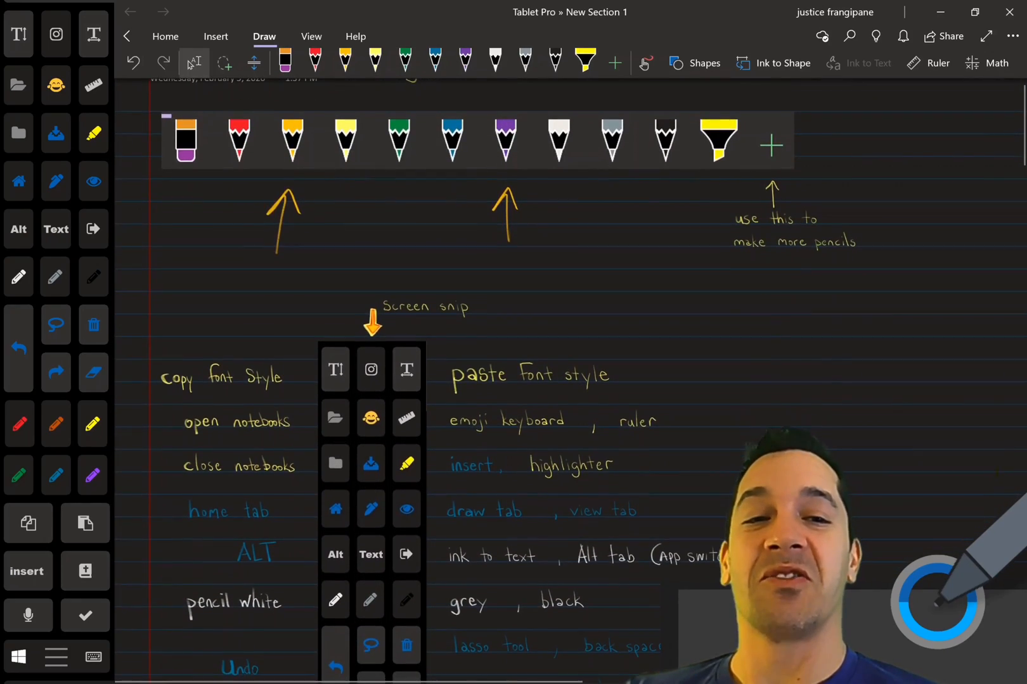
scroll(down, 3)
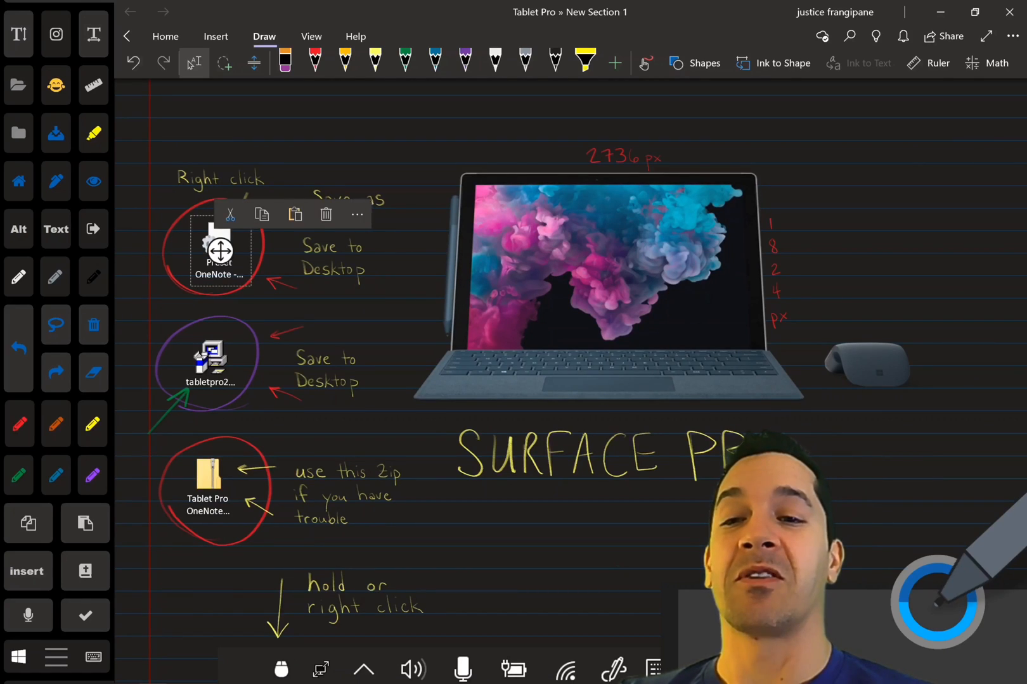
Deselect the preset file icon on the install guide page.
click(357, 215)
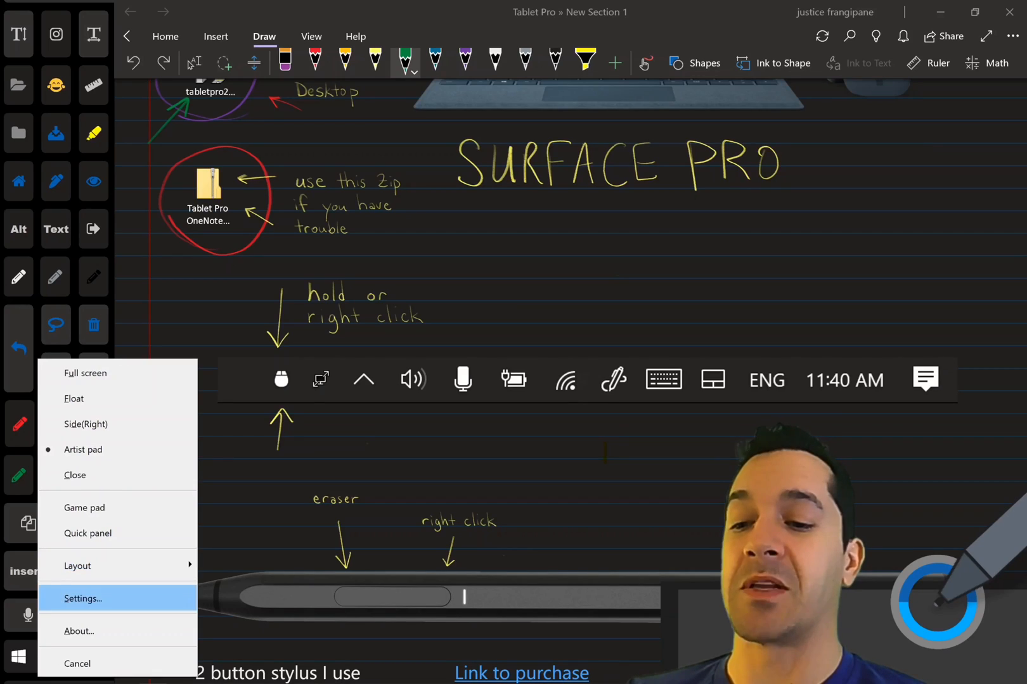
Choose Layout > Load preset... from the Artist Pad menu.
click(76, 566)
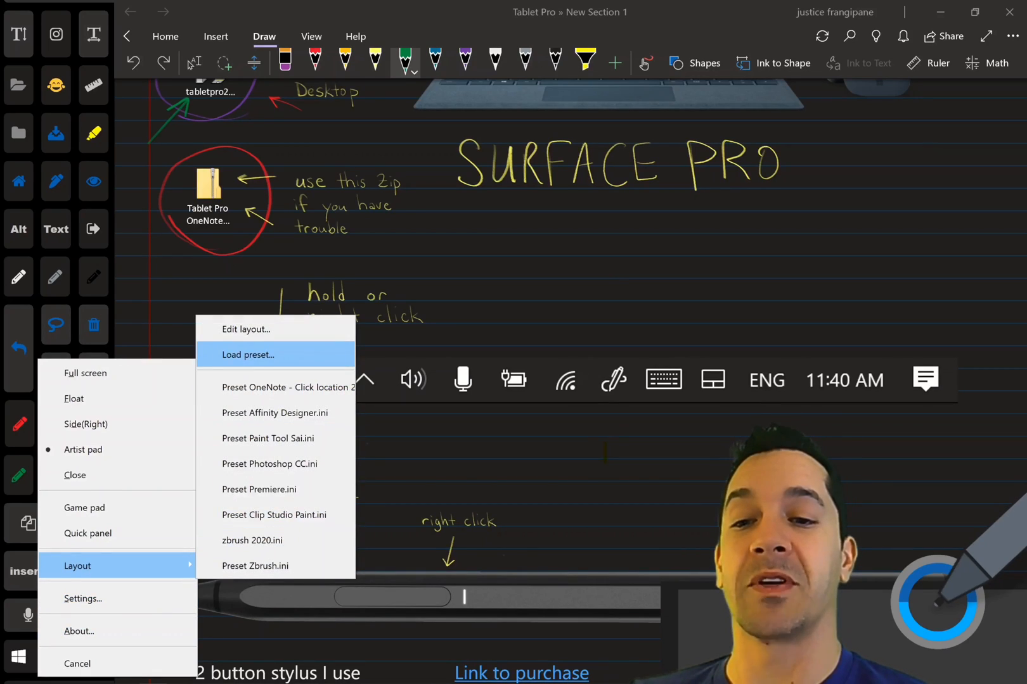
click(249, 355)
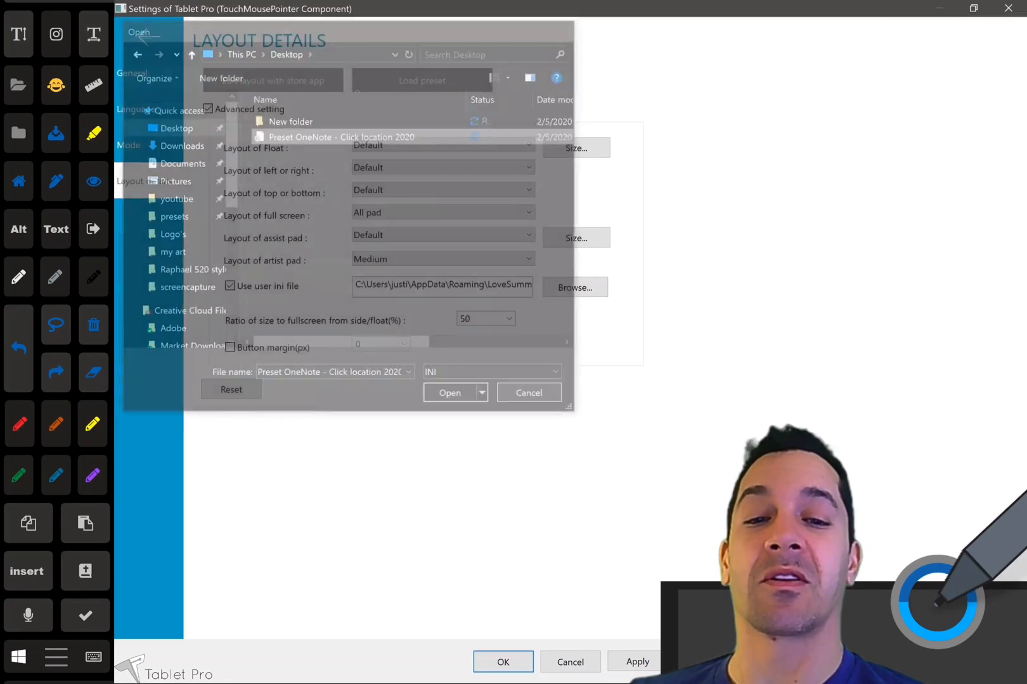
Open 'Preset OneNote - Click location 2020' from the Desktop.
click(450, 393)
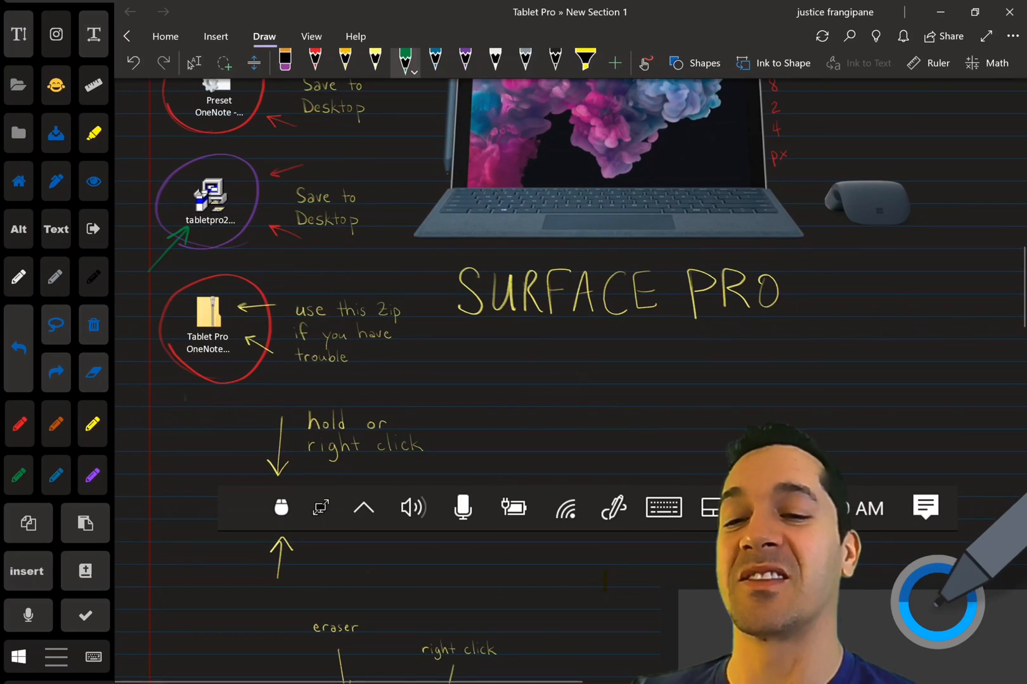
Drag on the page and scroll down the install guide.
drag(190, 407, 200, 367)
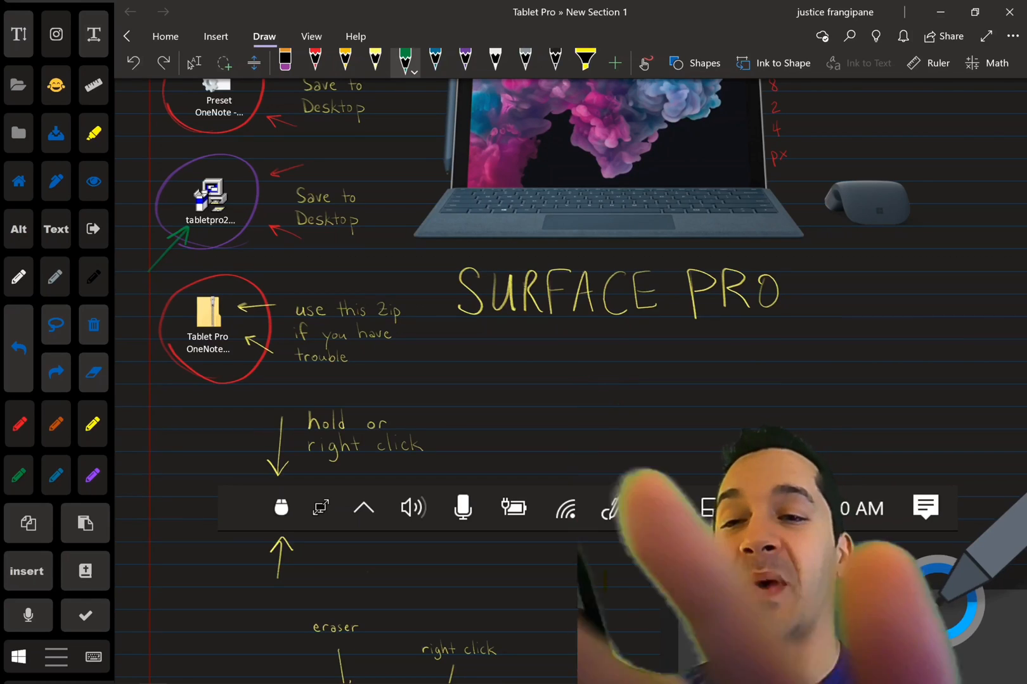
scroll(down, 3)
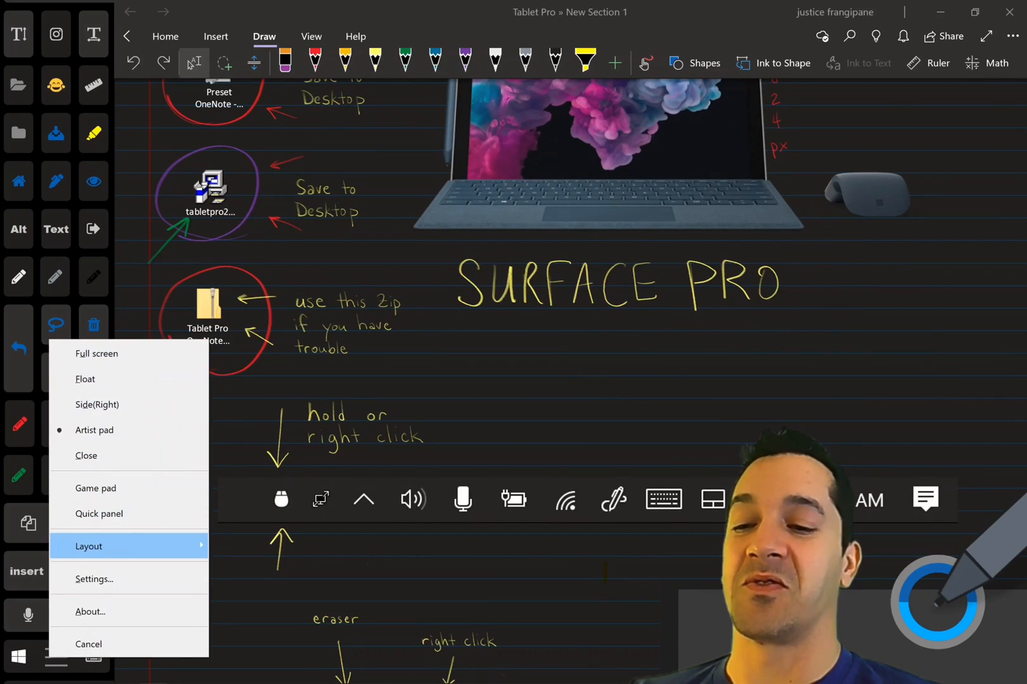
Choose Layout > Edit layout... to show the Artist pad Medium layout in Tablet Pro Manager.
click(97, 353)
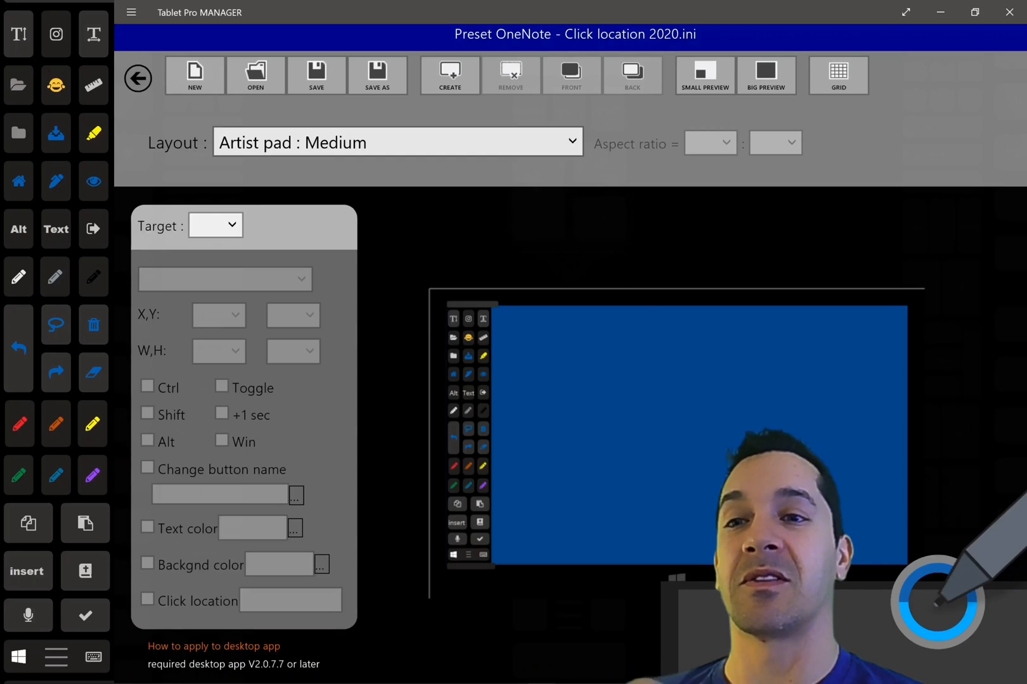
Go back to the Manager start screen and close Tablet Pro Manager.
click(137, 78)
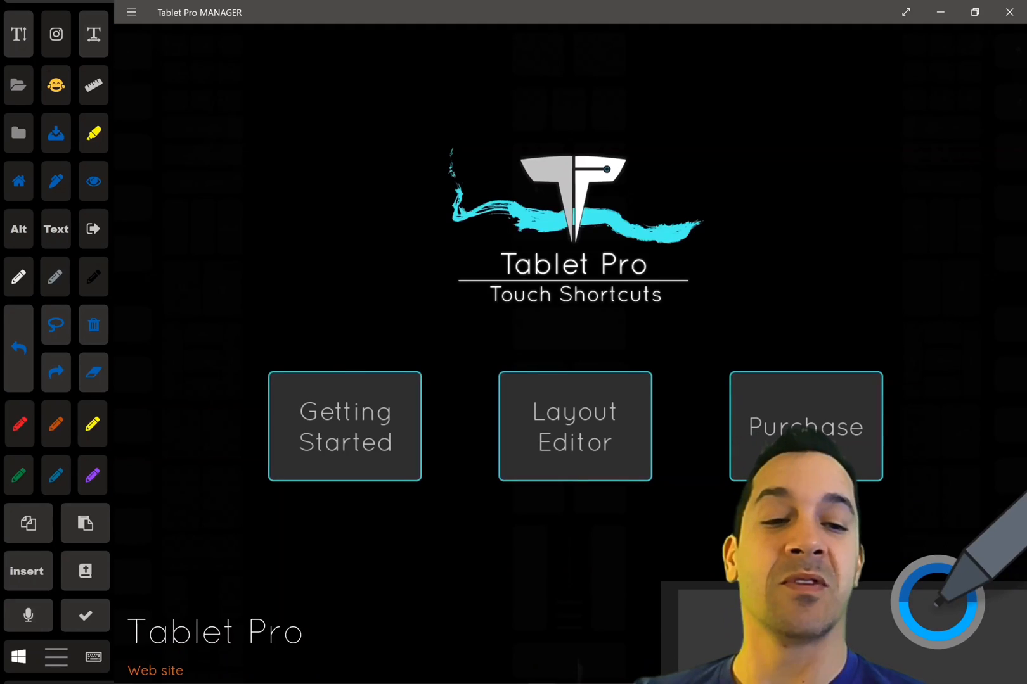
click(805, 425)
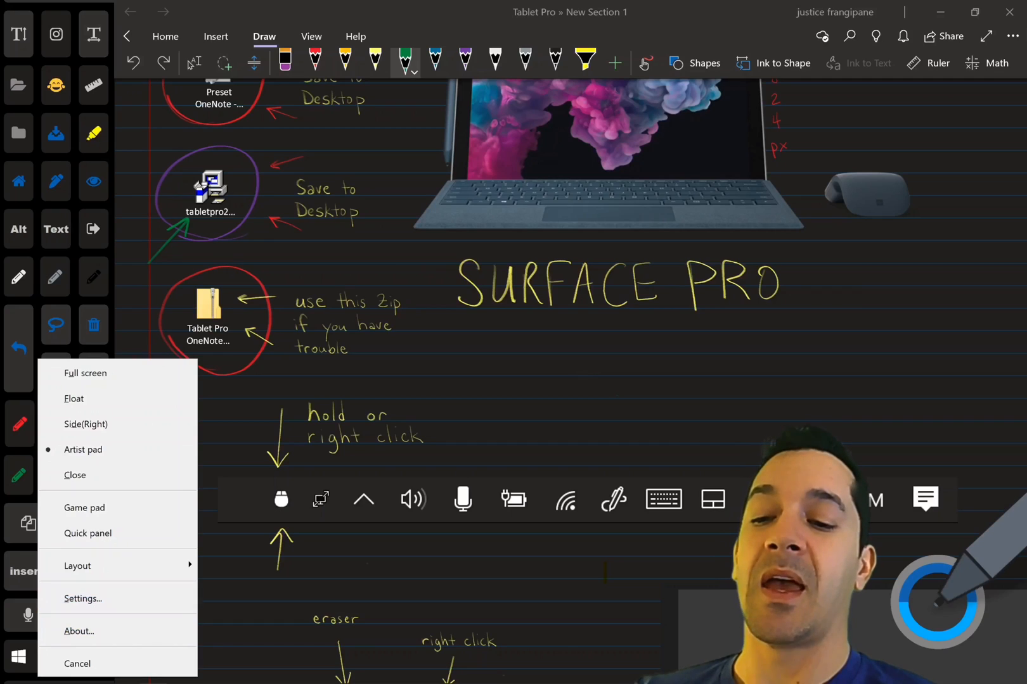
mouse_move(79, 631)
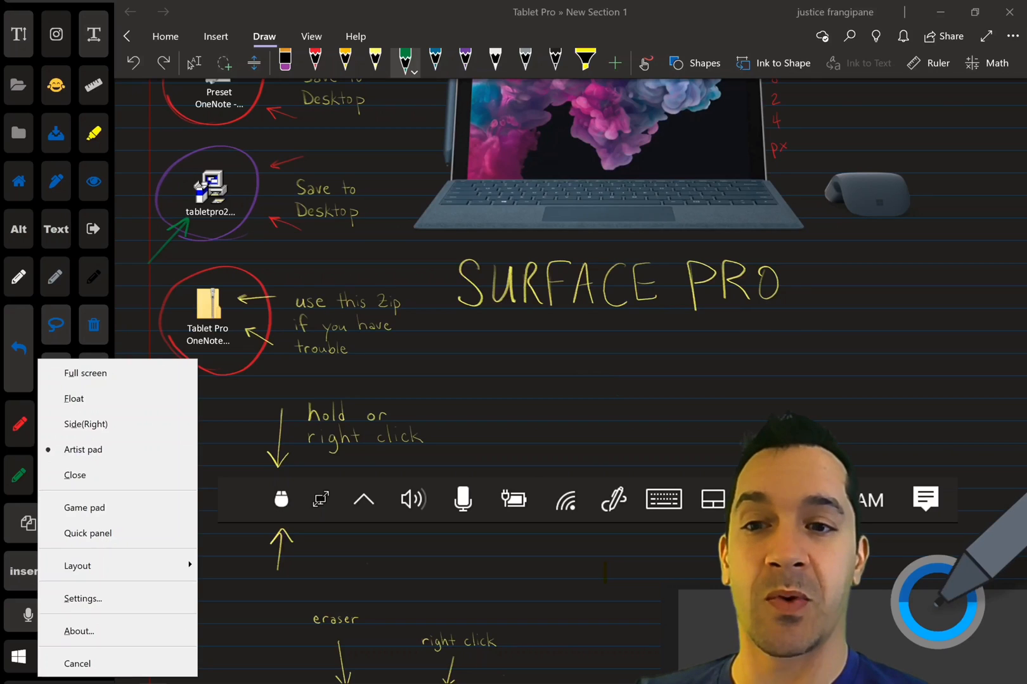
Cancel the Artist Pad options menu without choosing anything.
click(76, 664)
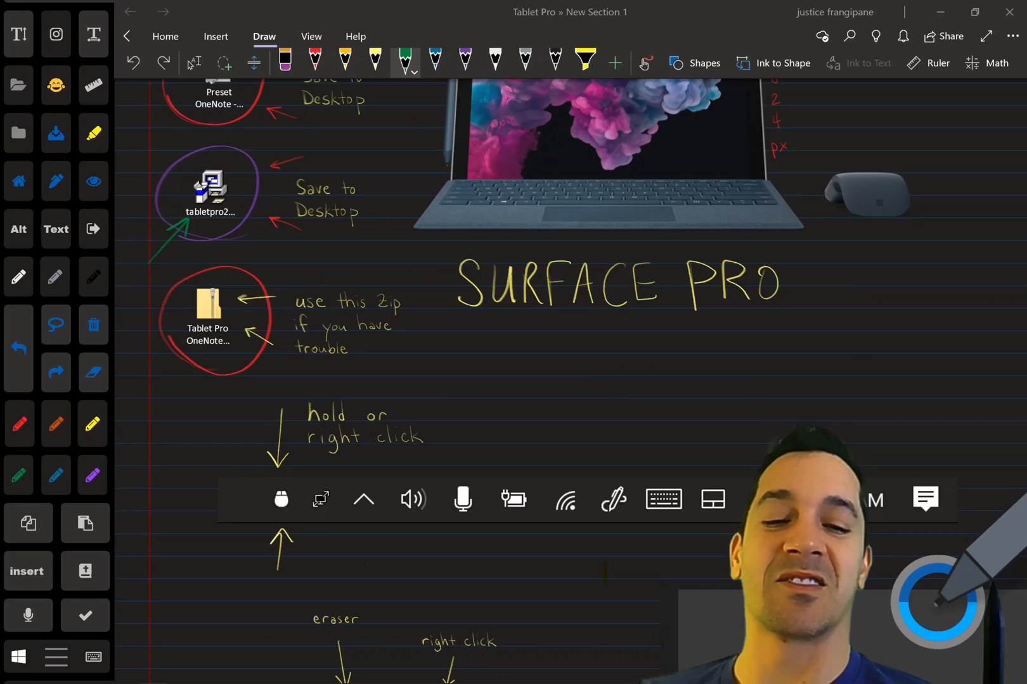
Scroll the page and try the yellow, red and green pencils.
scroll(down, 3)
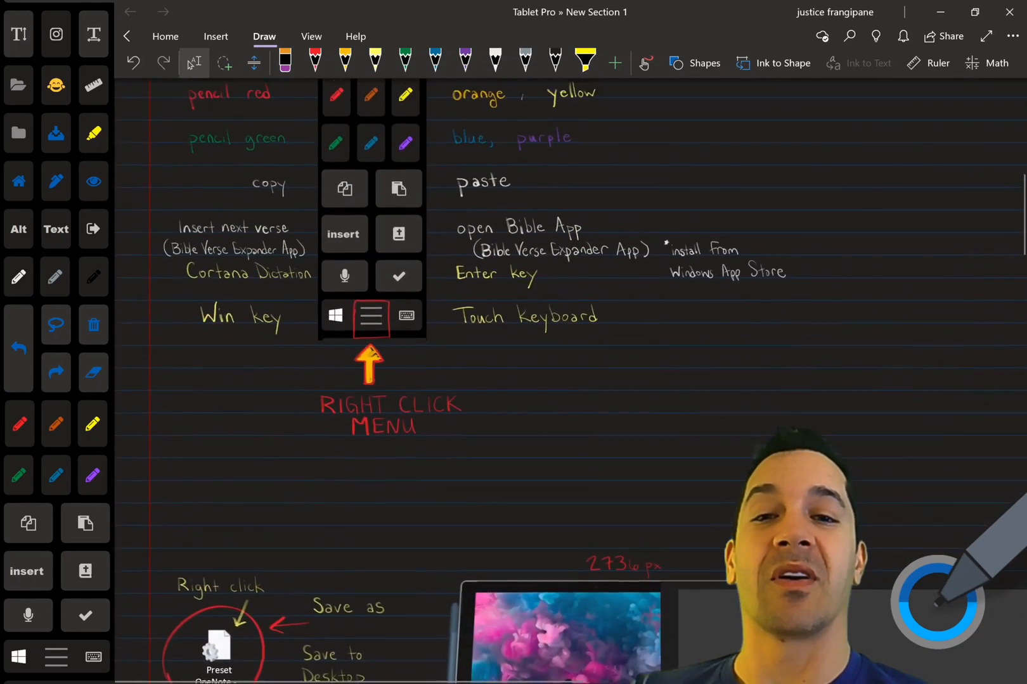
scroll(down, 3)
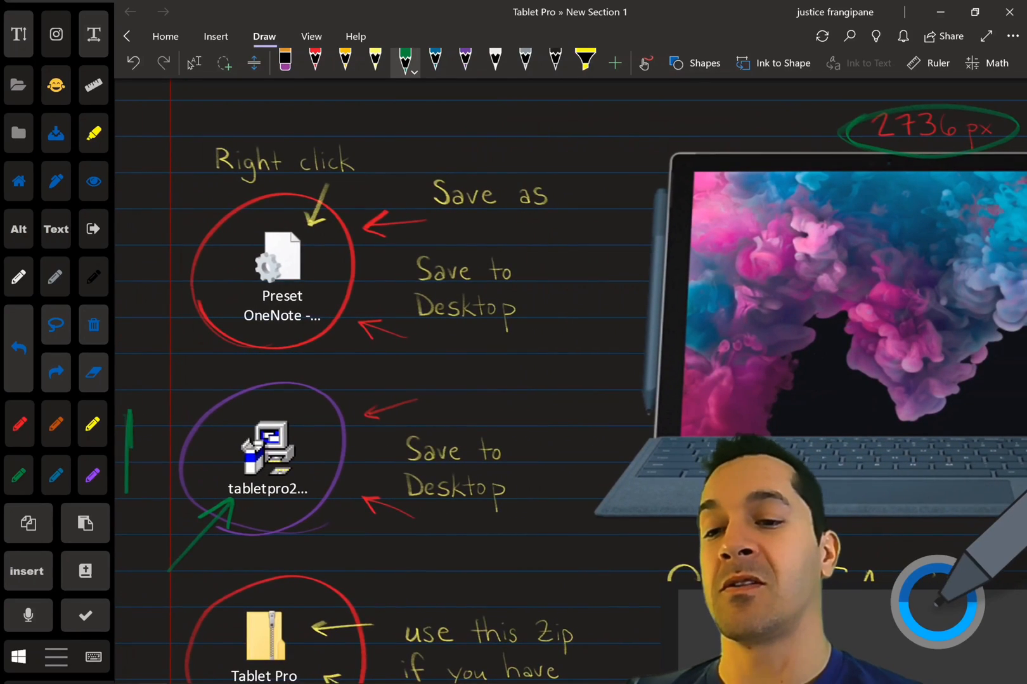
click(374, 63)
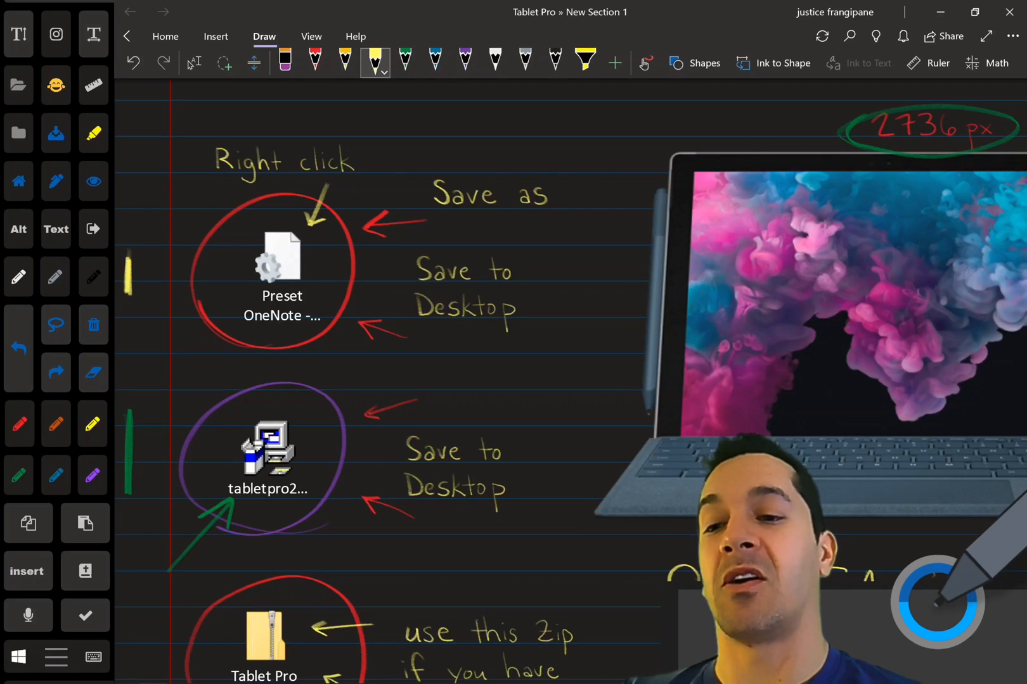
click(315, 62)
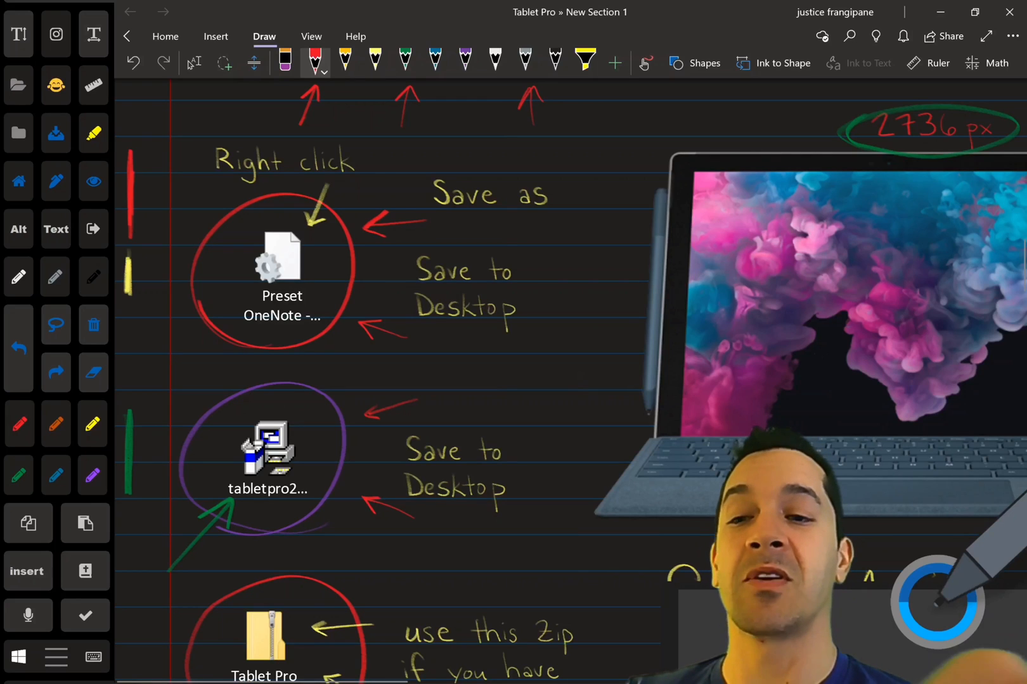
click(405, 62)
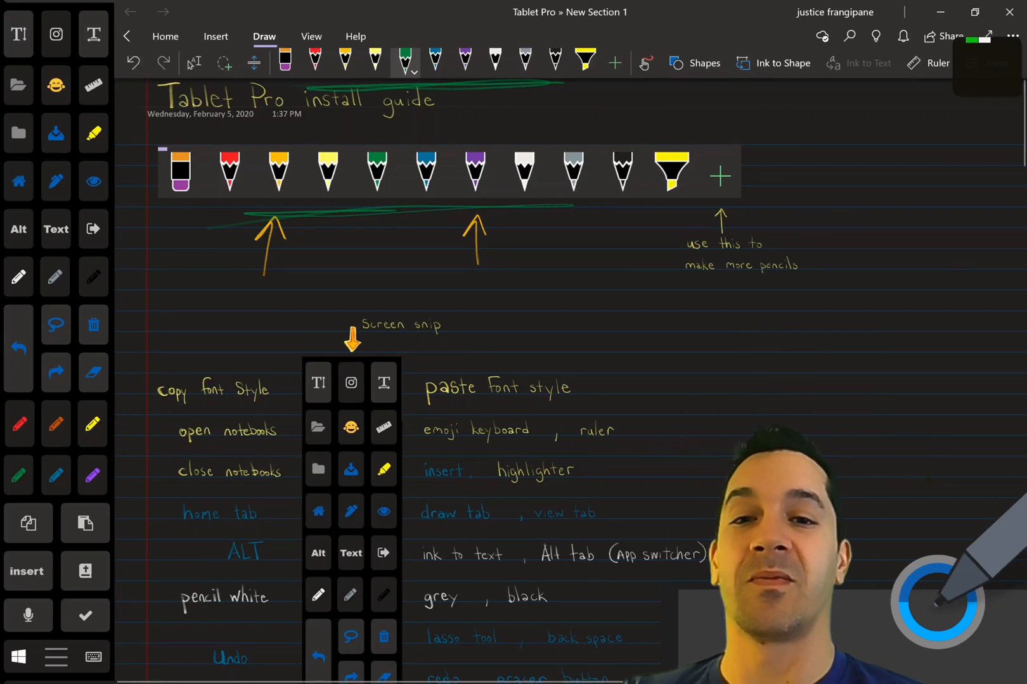
Reposition the grey pencil among the Draw pens and switch to the yellow highlighter.
scroll(down, 3)
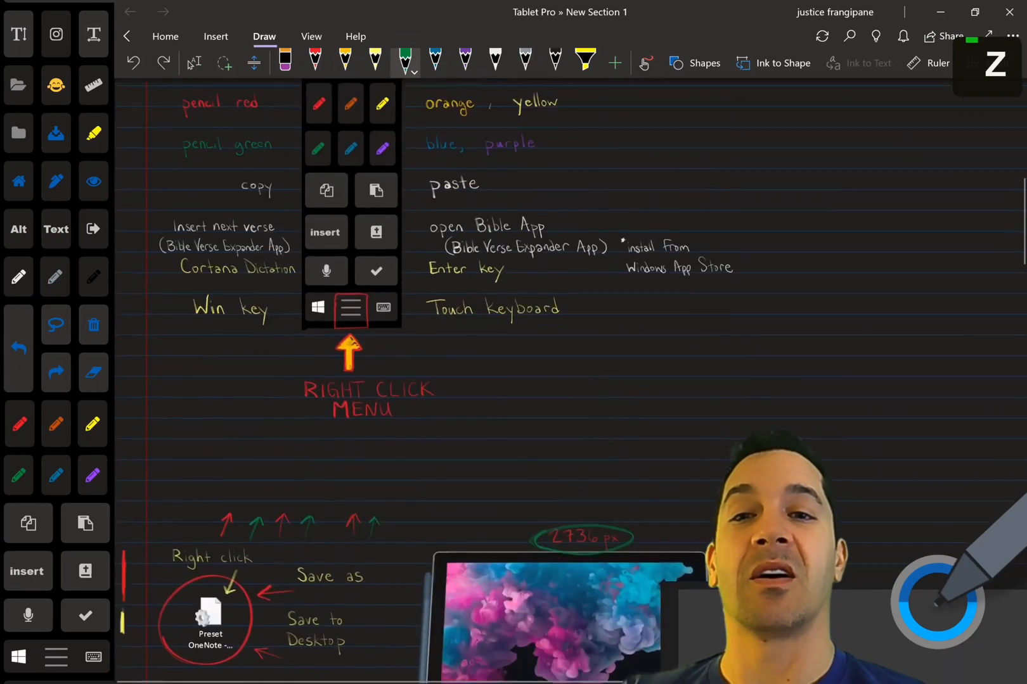
click(614, 63)
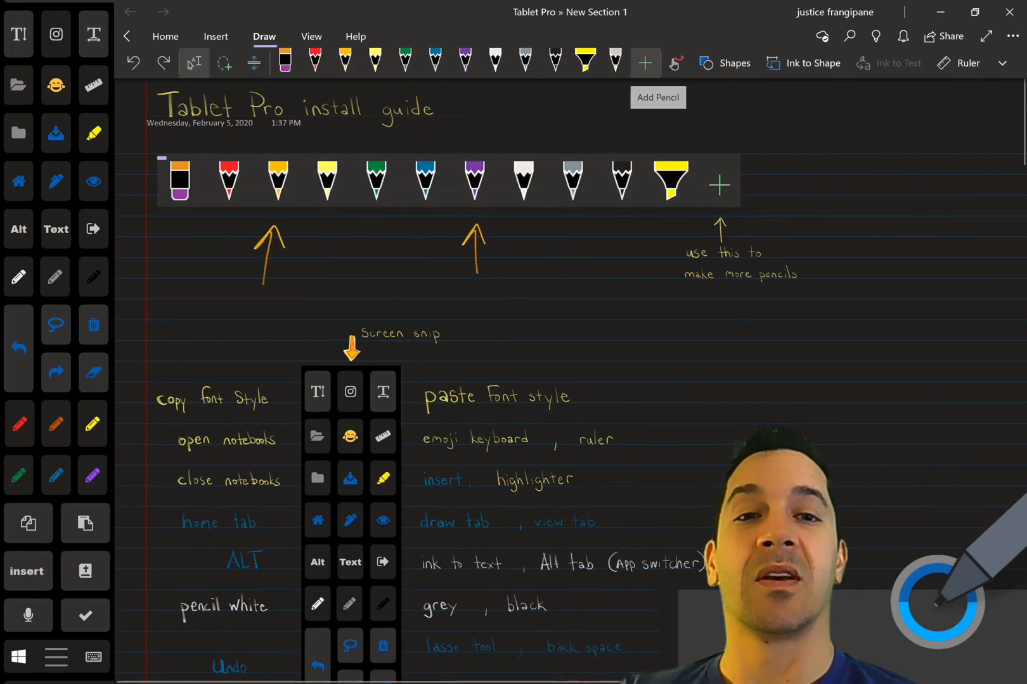
click(614, 62)
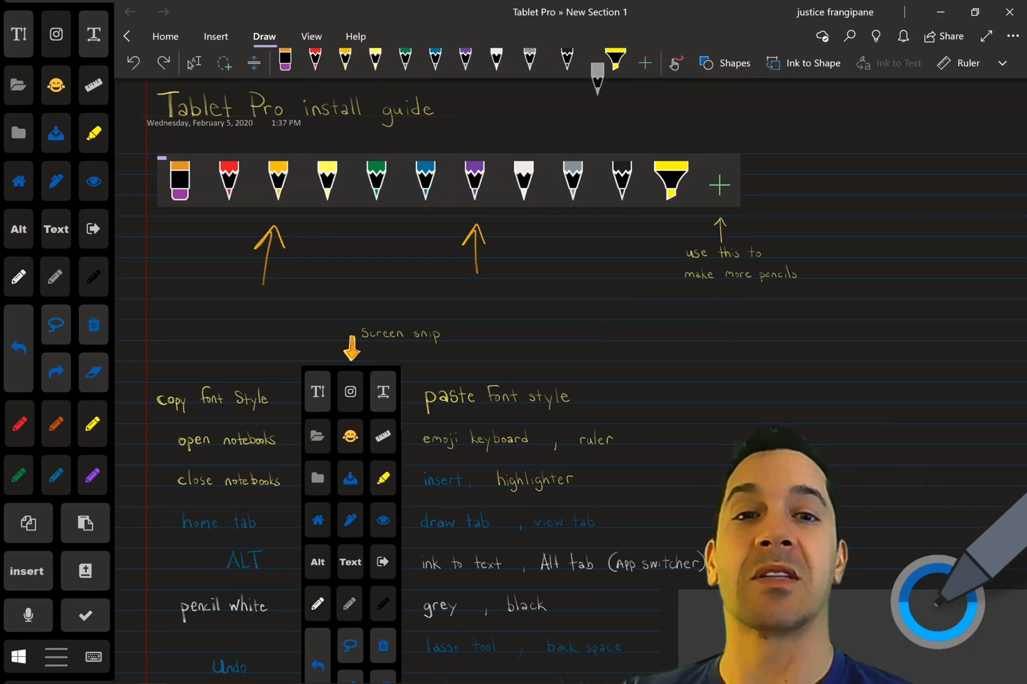
click(614, 59)
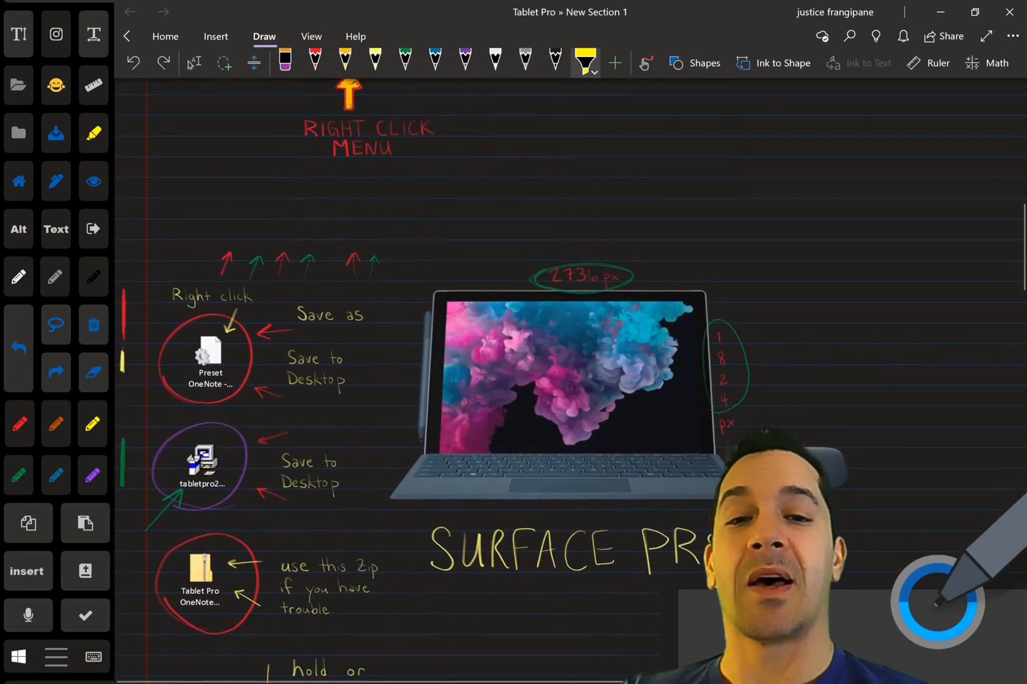
Circle the stylus picture's 'eraser' label in yellow ink, then reselect the yellow pencil.
scroll(down, 3)
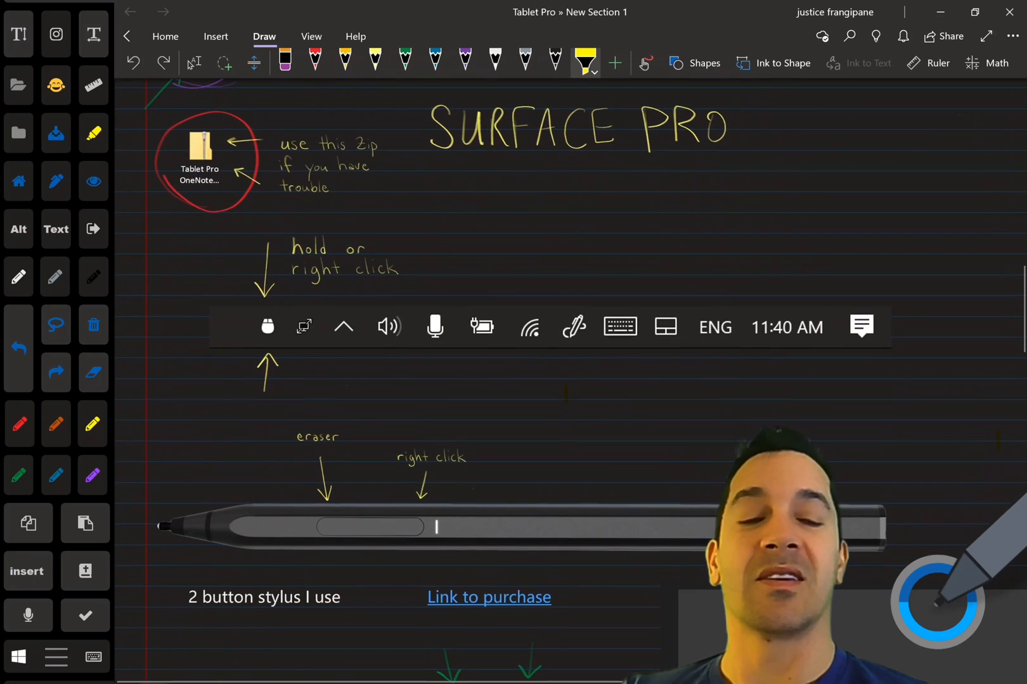
scroll(down, 3)
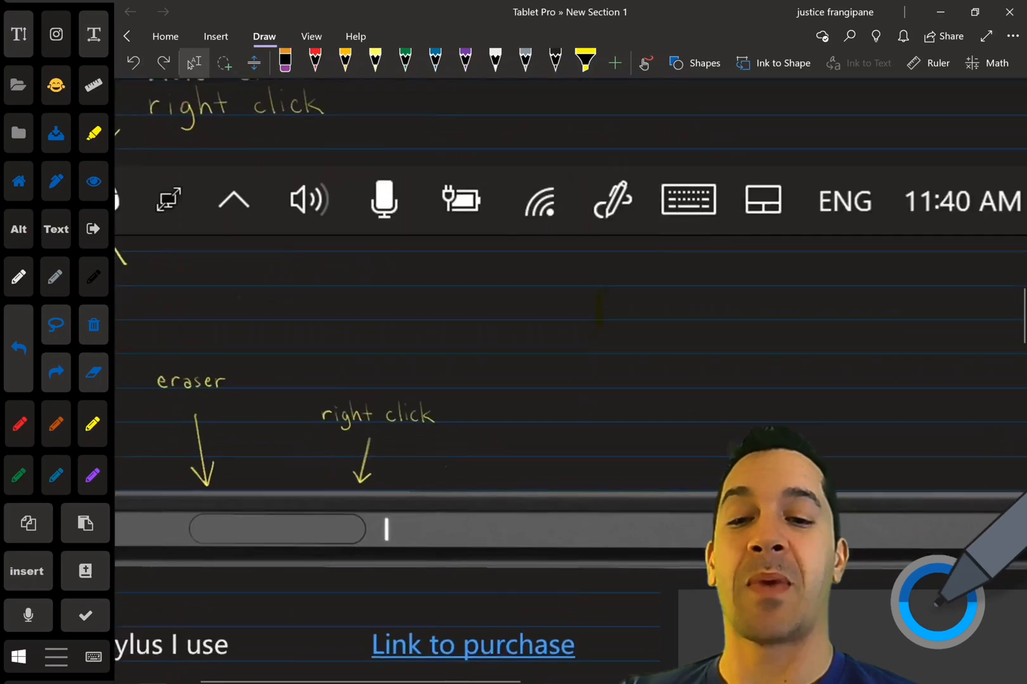
scroll(down, 3)
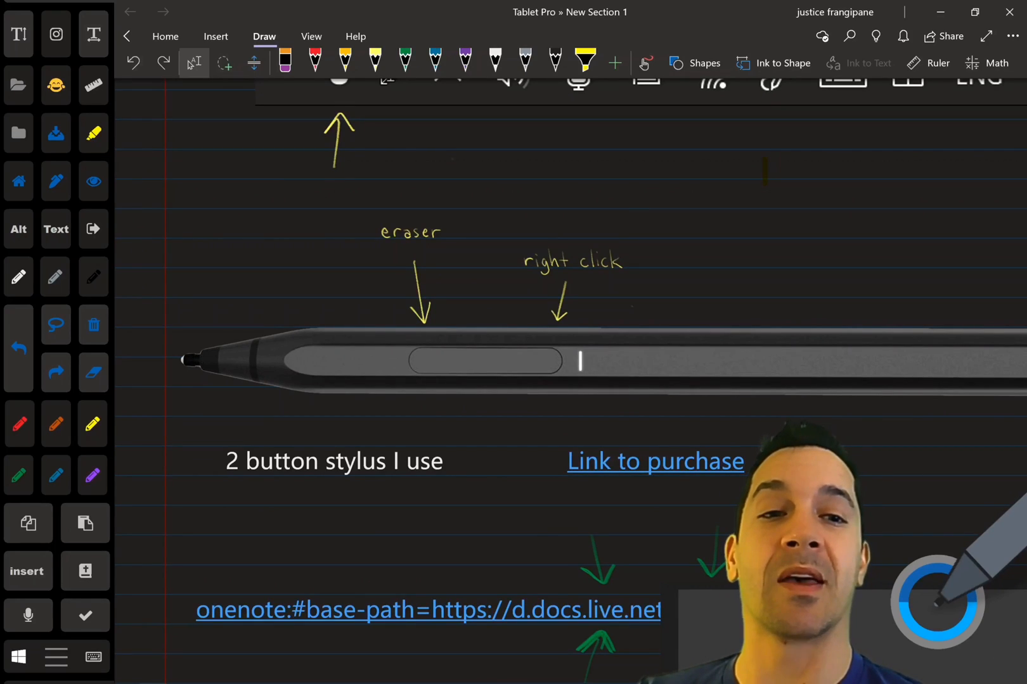
click(583, 62)
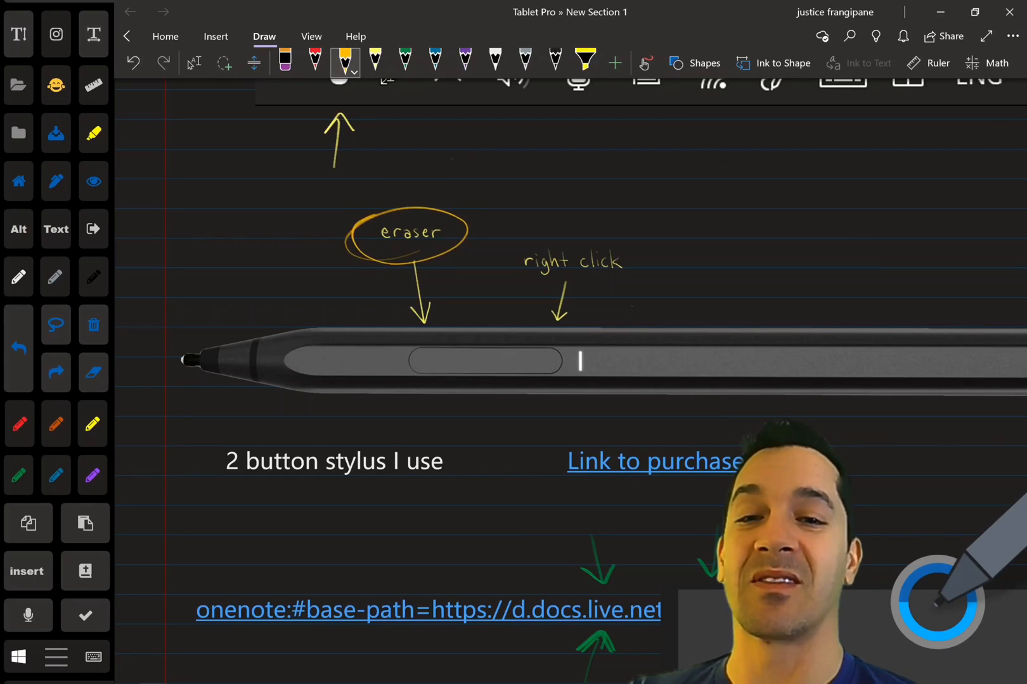
drag(507, 196, 533, 197)
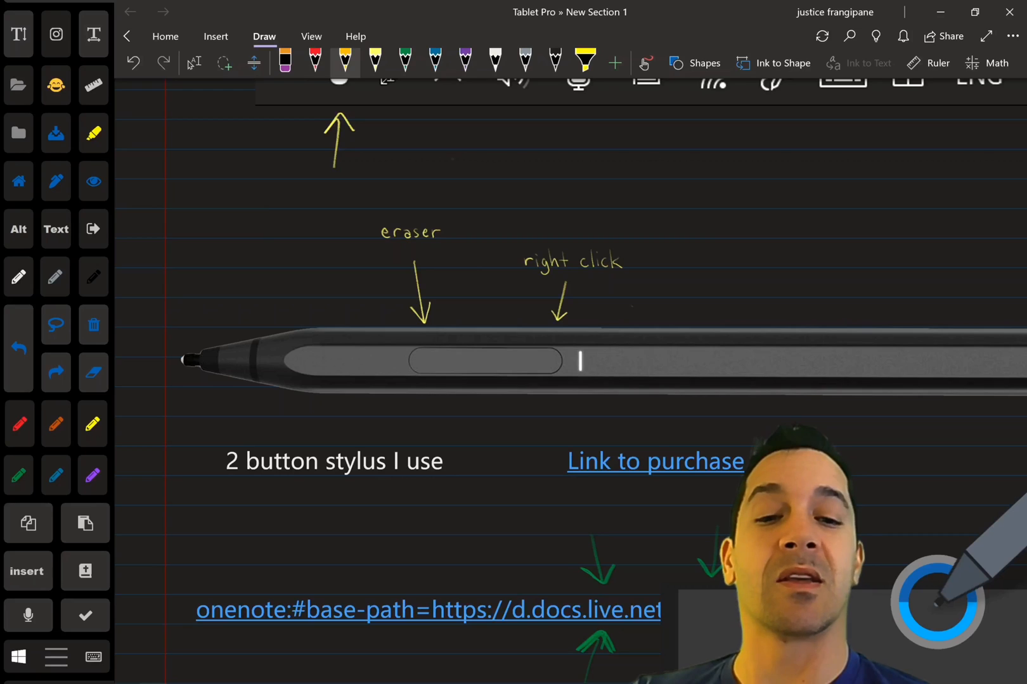
click(345, 62)
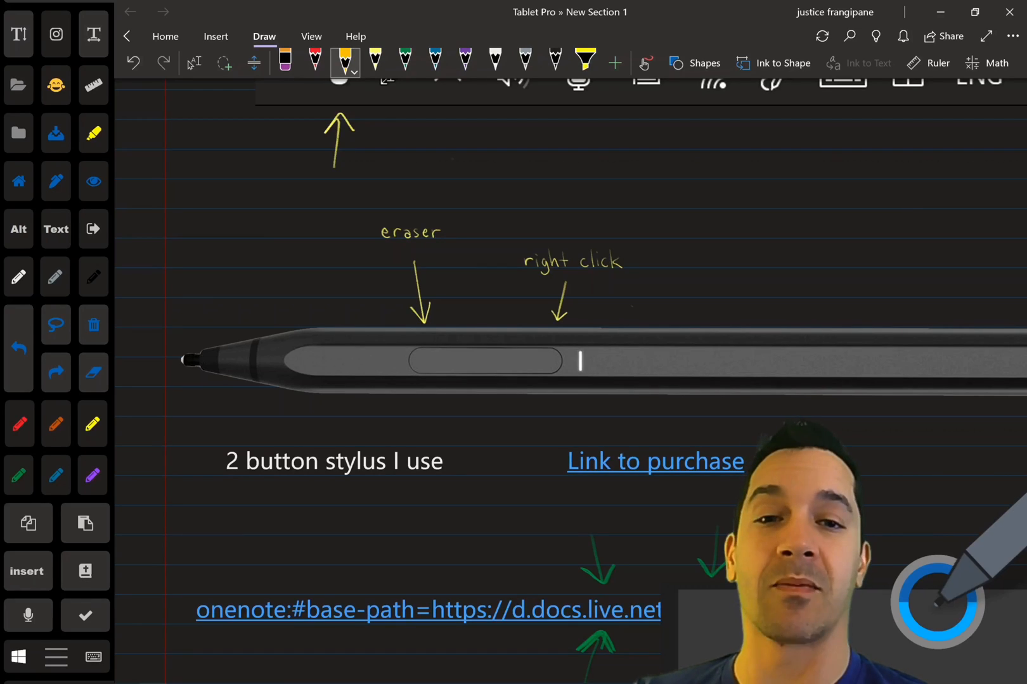